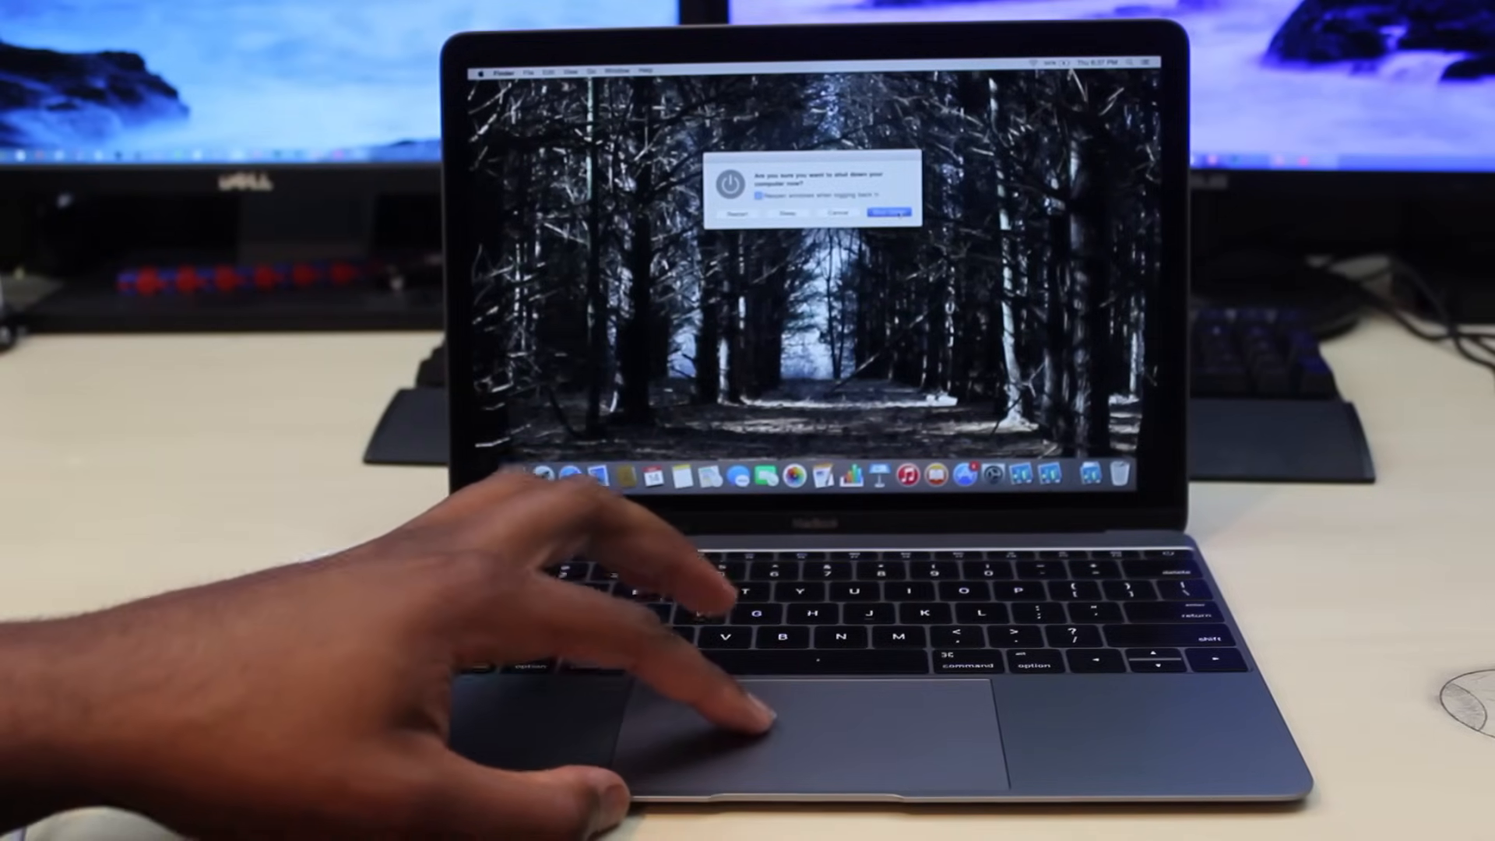
Confirm shutting the Mac down so it can restart into OS X Recovery
{"action": "left_click", "coordinate": [883, 212]}
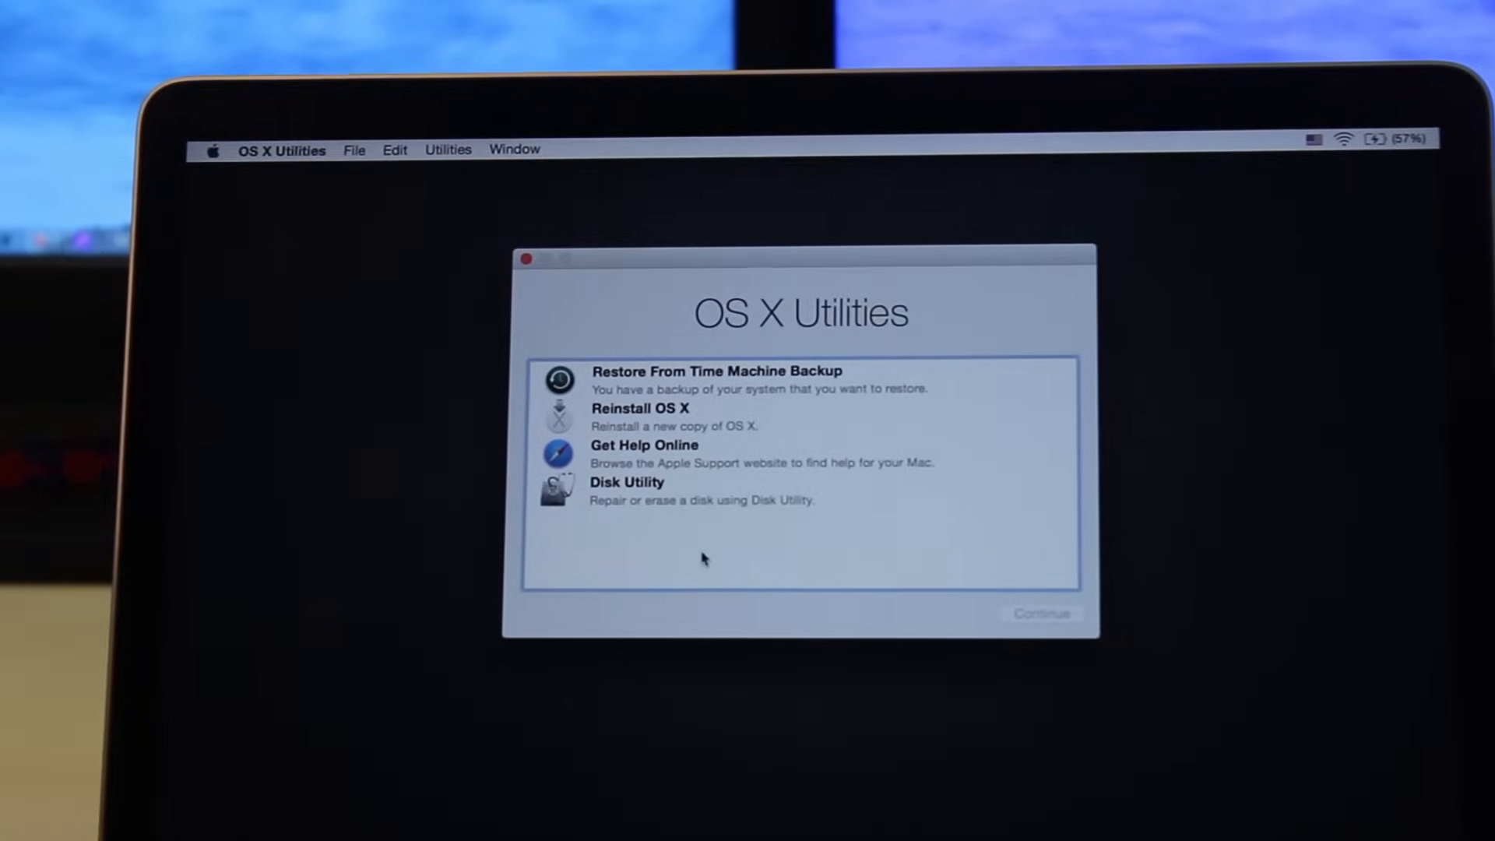
Launch Disk Utility from the OS X Utilities list
{"action": "left_click", "coordinate": [626, 490]}
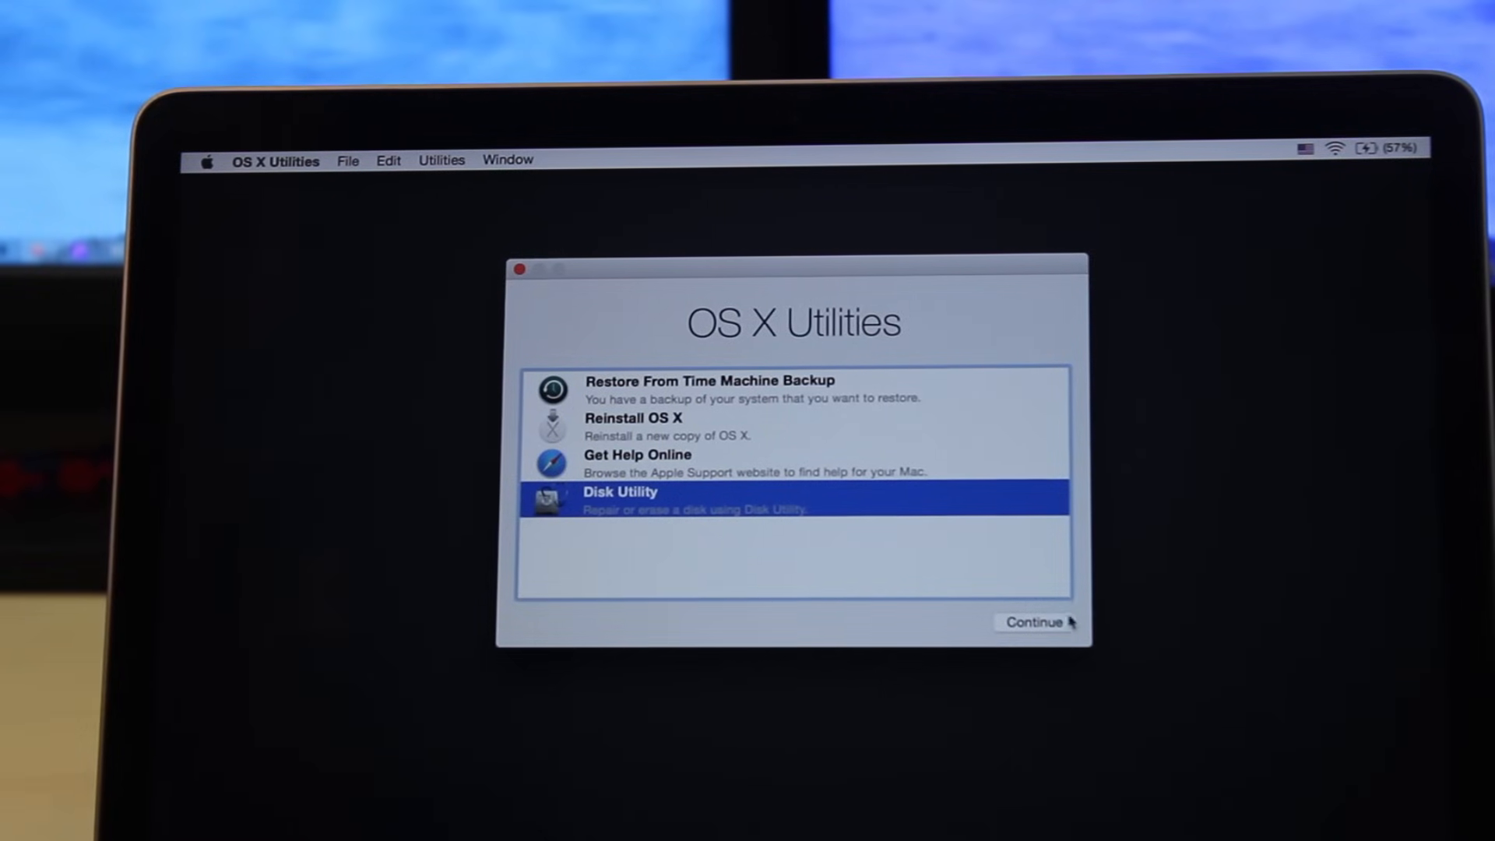
{"action": "left_click", "coordinate": [1035, 621]}
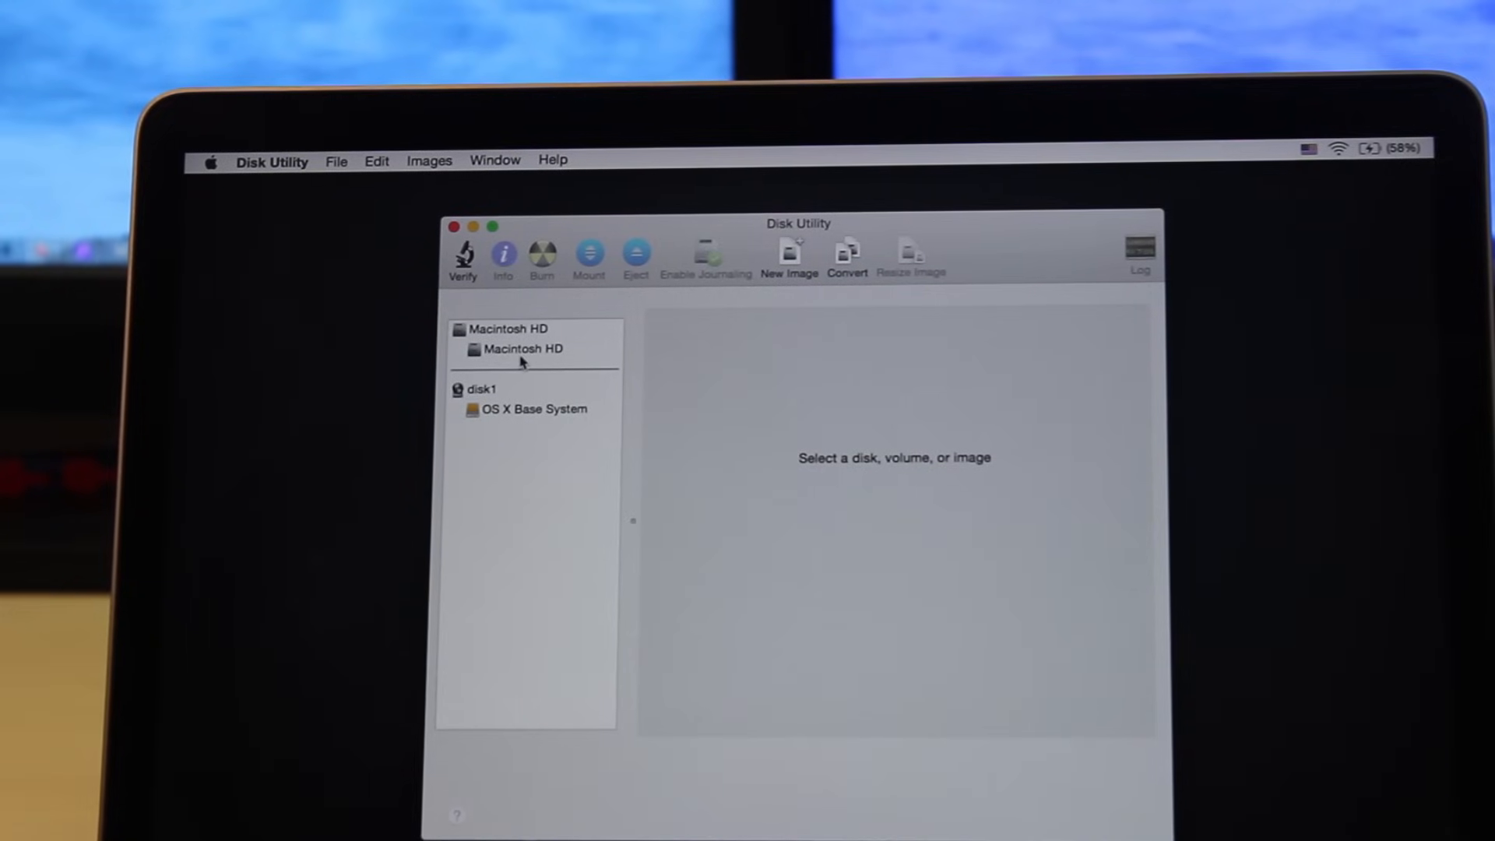
{"action": "mouse_move", "coordinate": [522, 348]}
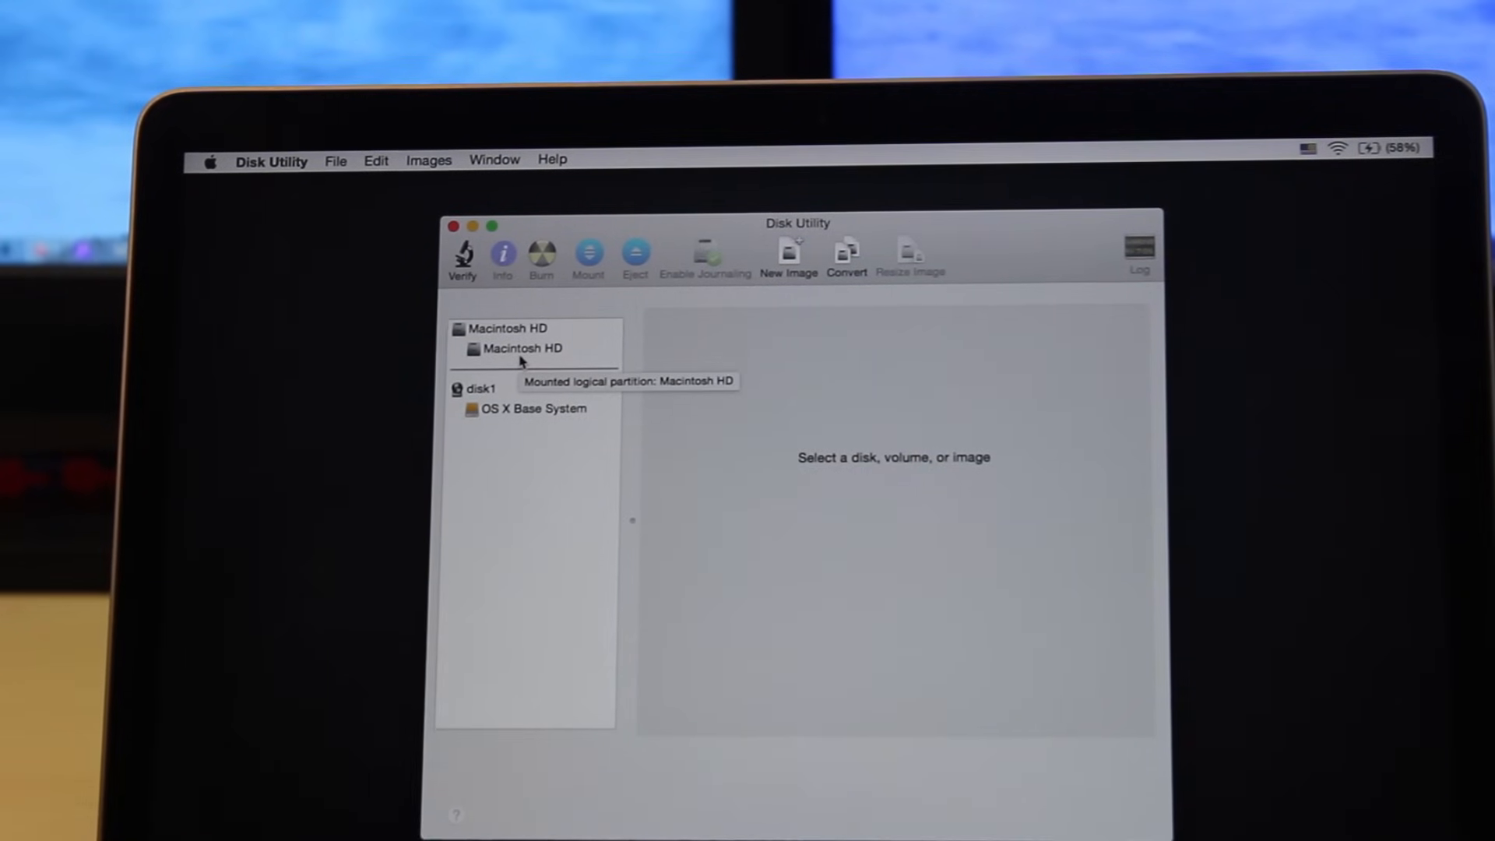
Show the Erase options for the Macintosh HD volume, Mac OS Extended (Journaled)
{"action": "left_click", "coordinate": [523, 347]}
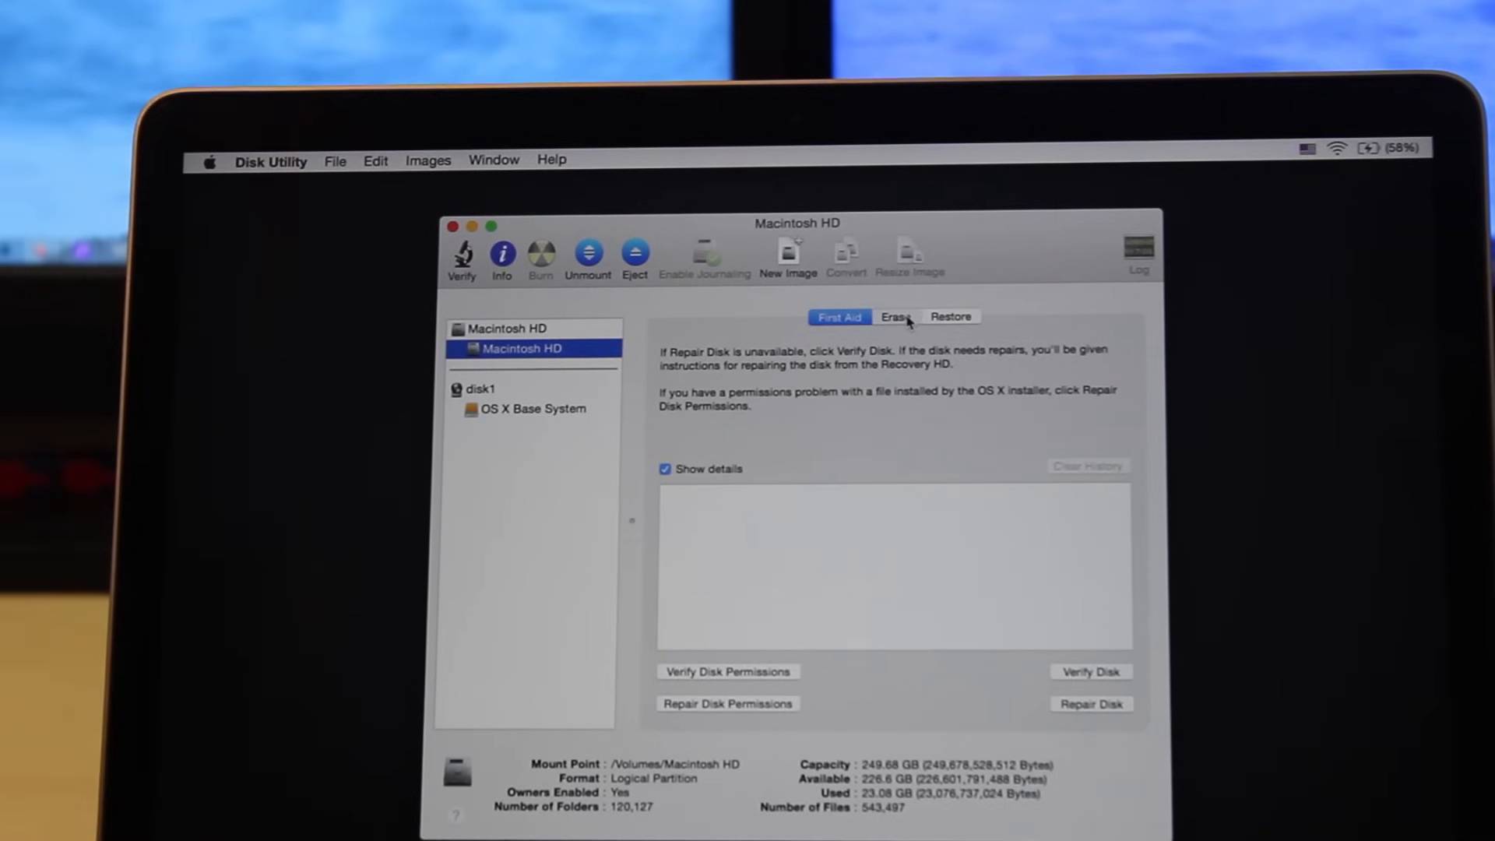
{"action": "left_click", "coordinate": [896, 317]}
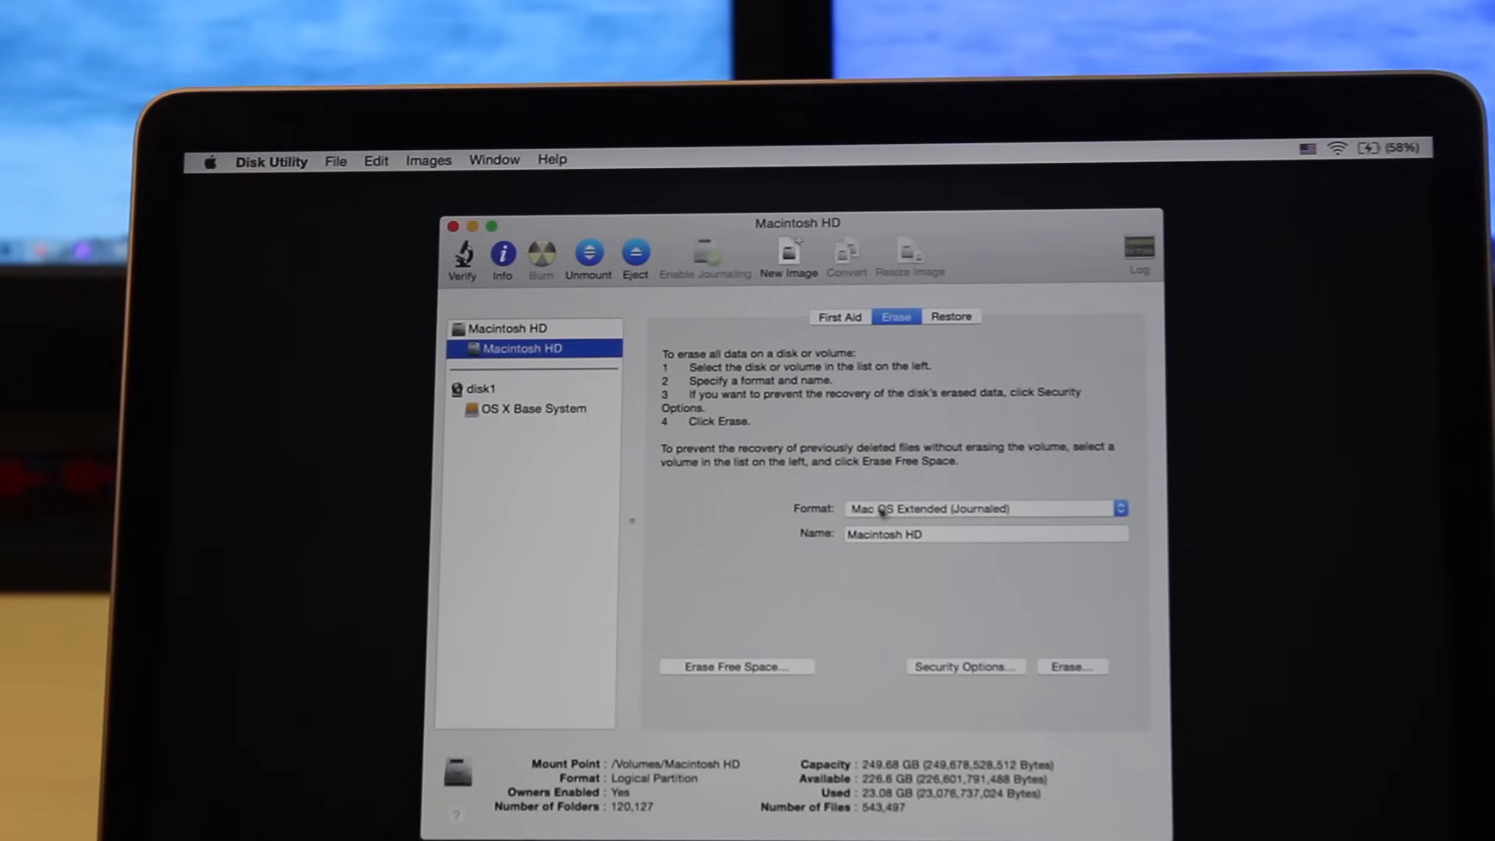
{"action": "mouse_move", "coordinate": [827, 564]}
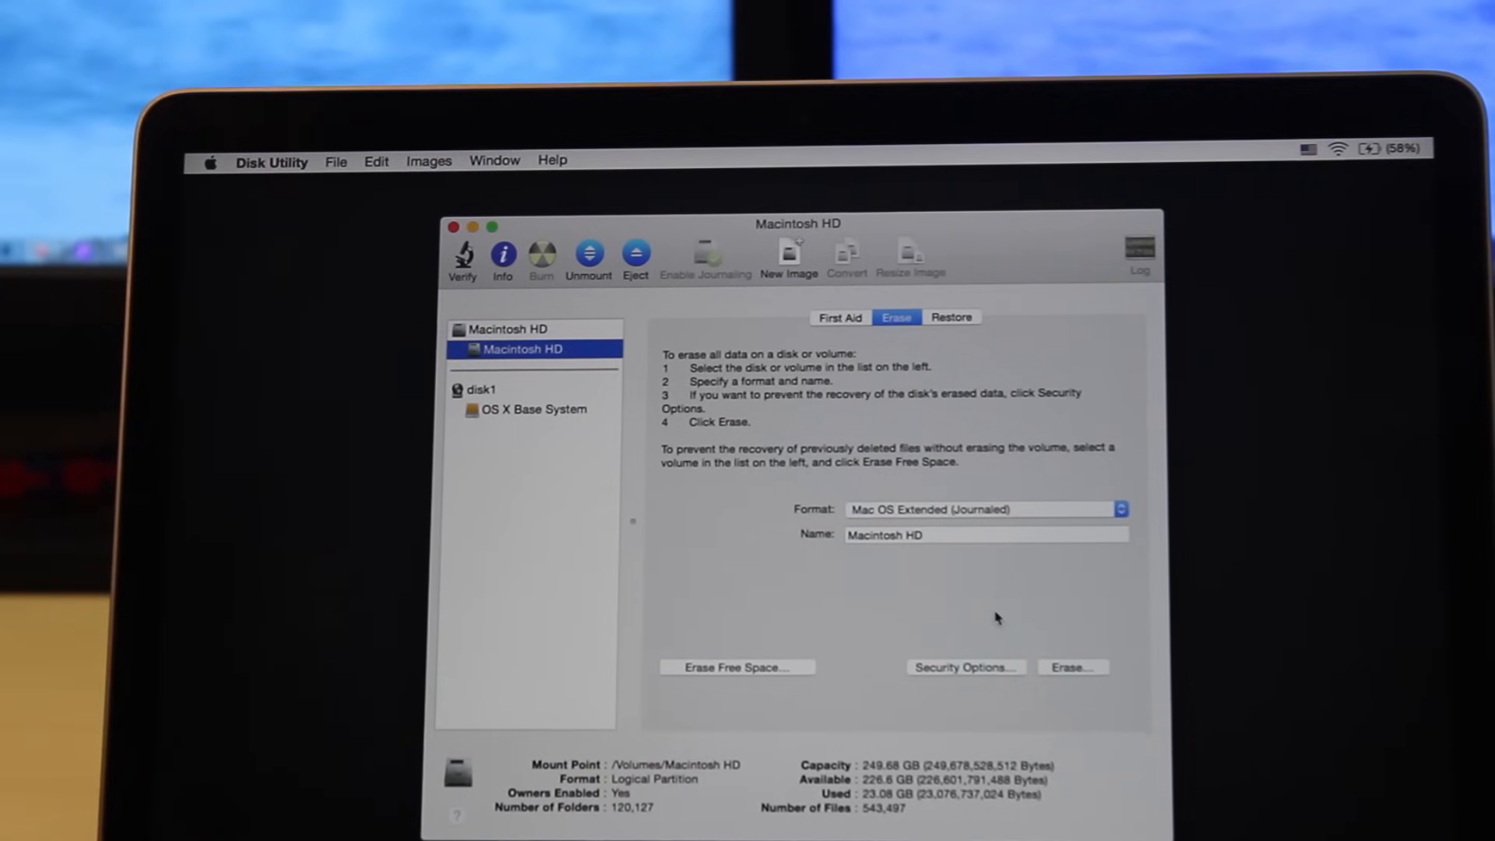
{"action": "mouse_move", "coordinate": [1071, 669]}
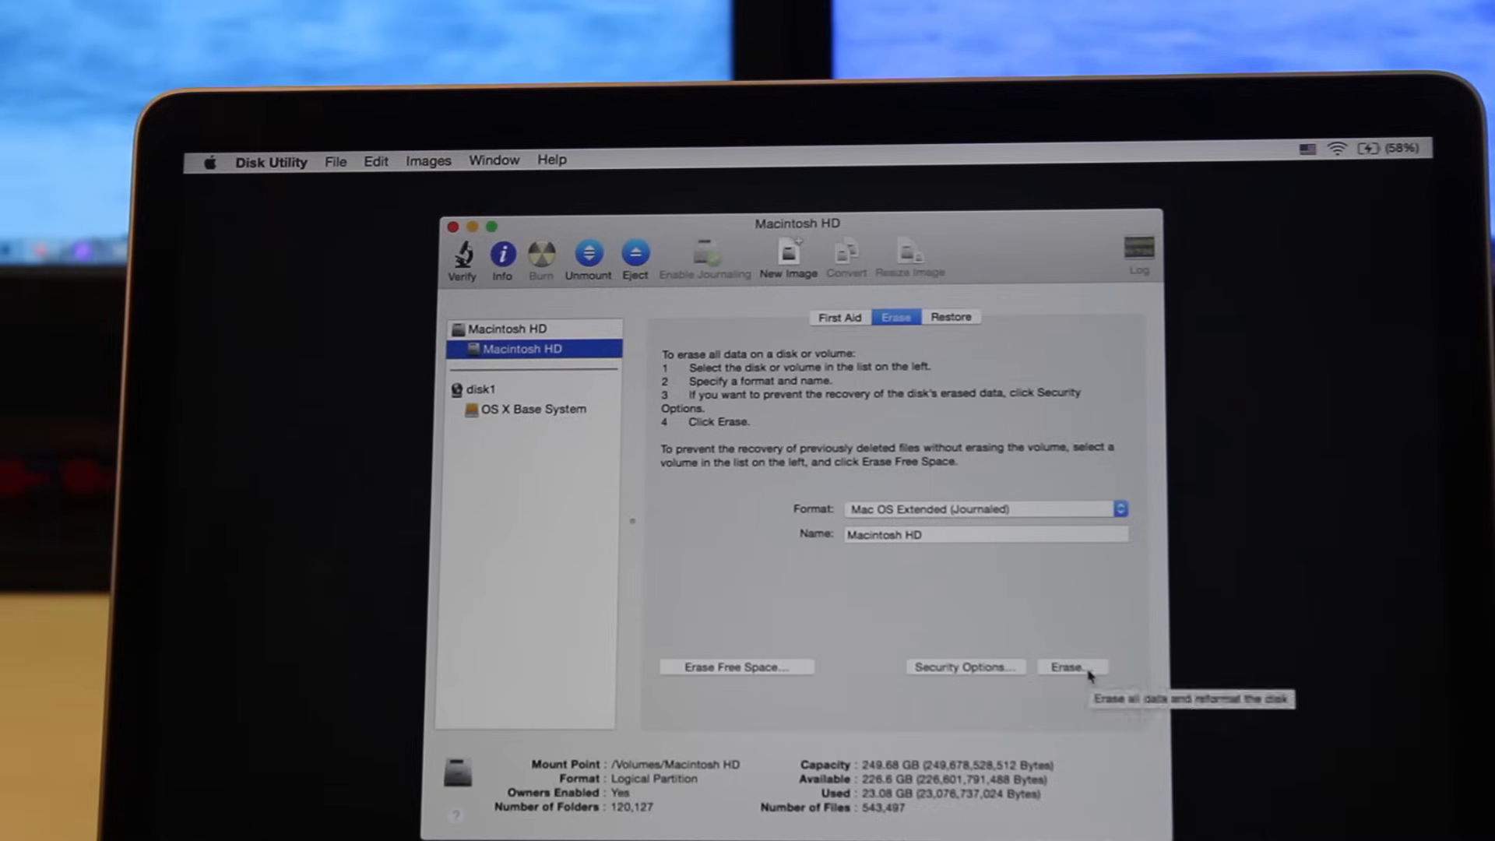
Erase the Macintosh HD volume and quit Disk Utility back to OS X Utilities
{"action": "left_click", "coordinate": [1072, 665]}
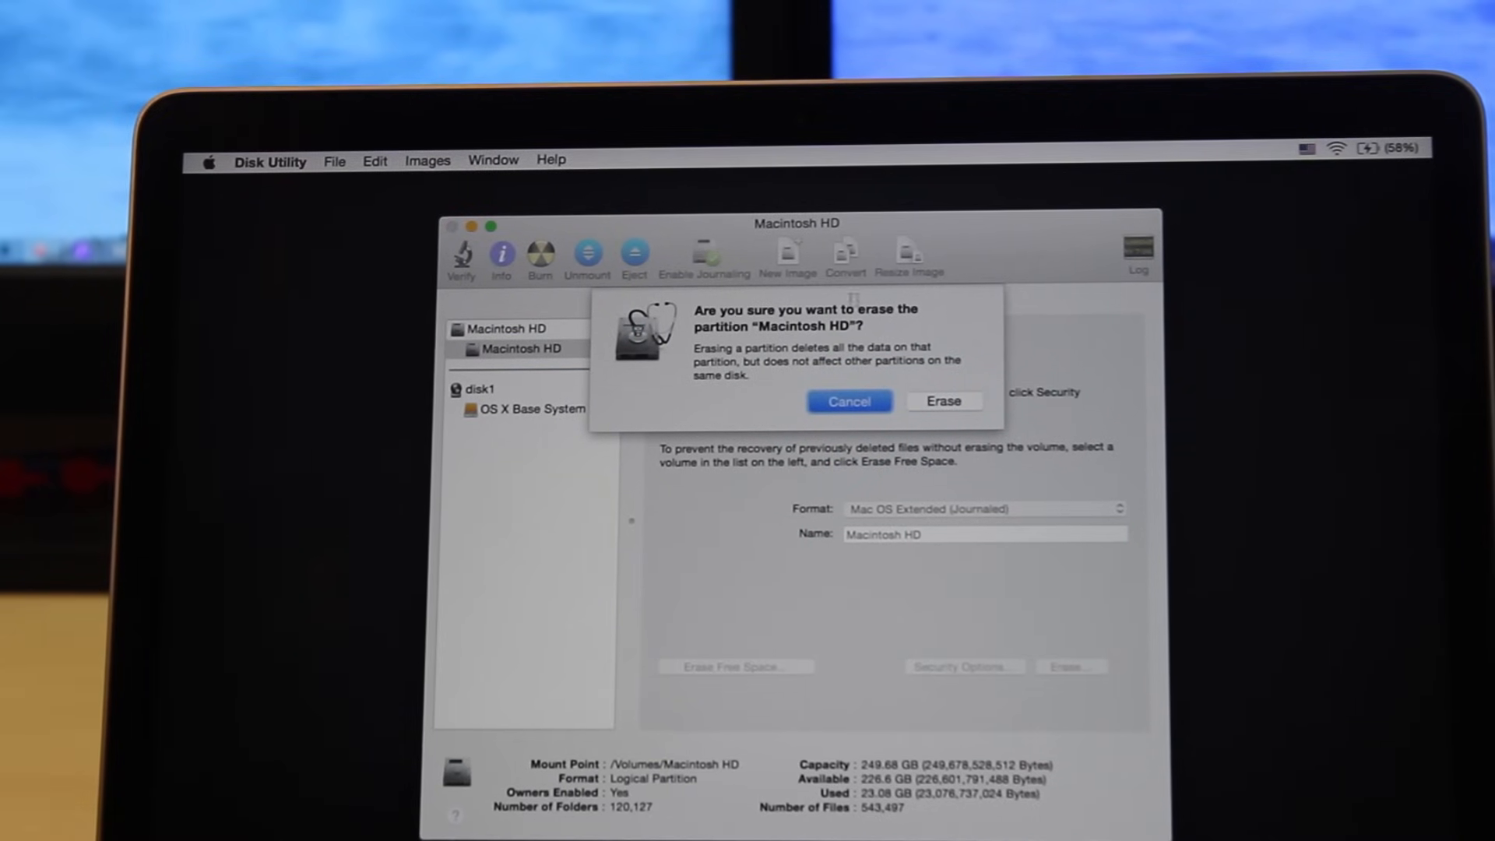
{"action": "left_click", "coordinate": [943, 400]}
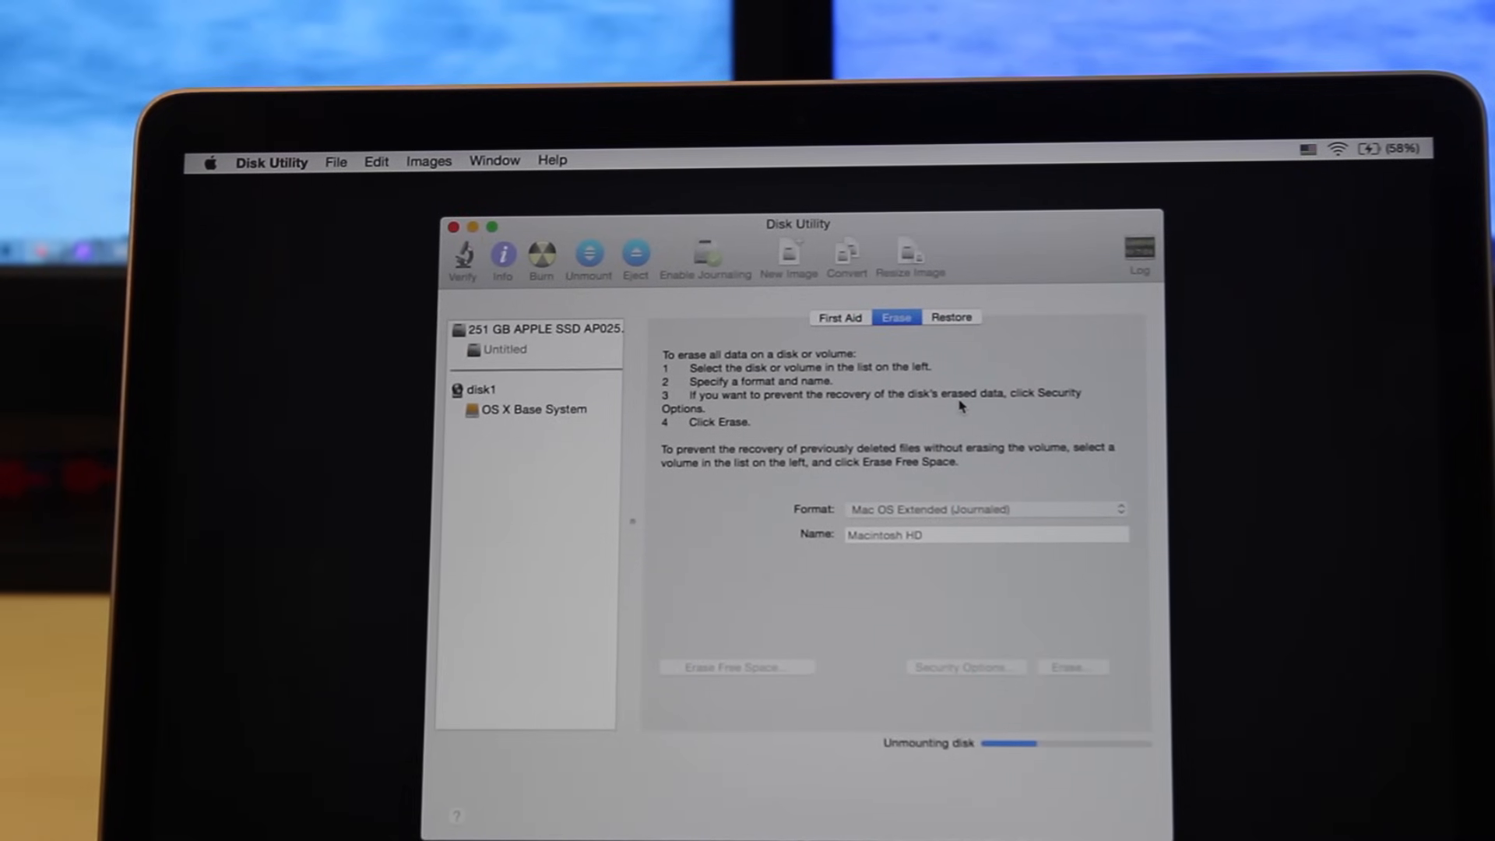
{"action": "left_click", "coordinate": [953, 316]}
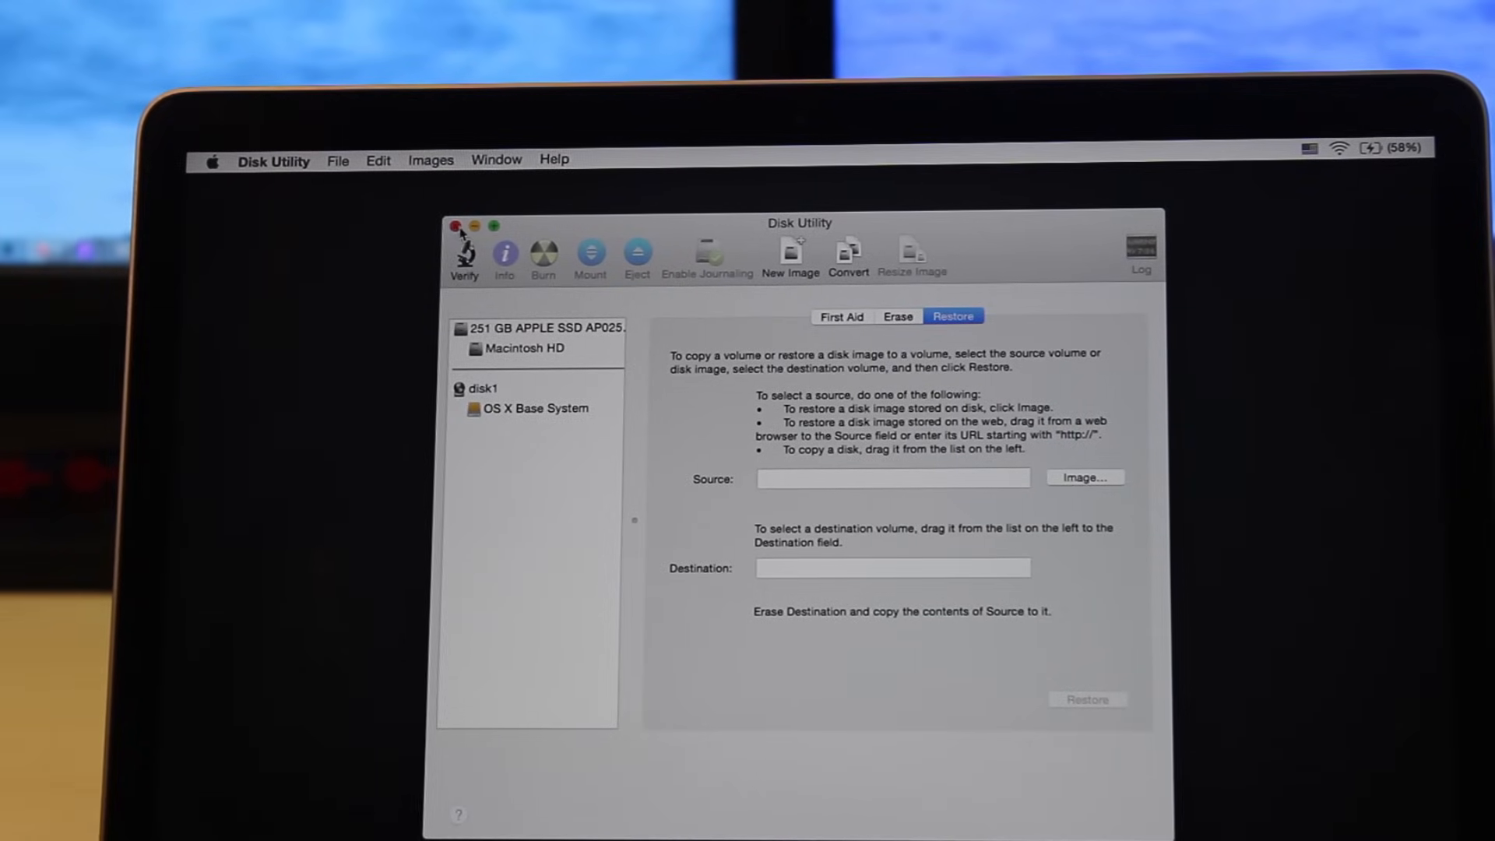
{"action": "left_click", "coordinate": [456, 226]}
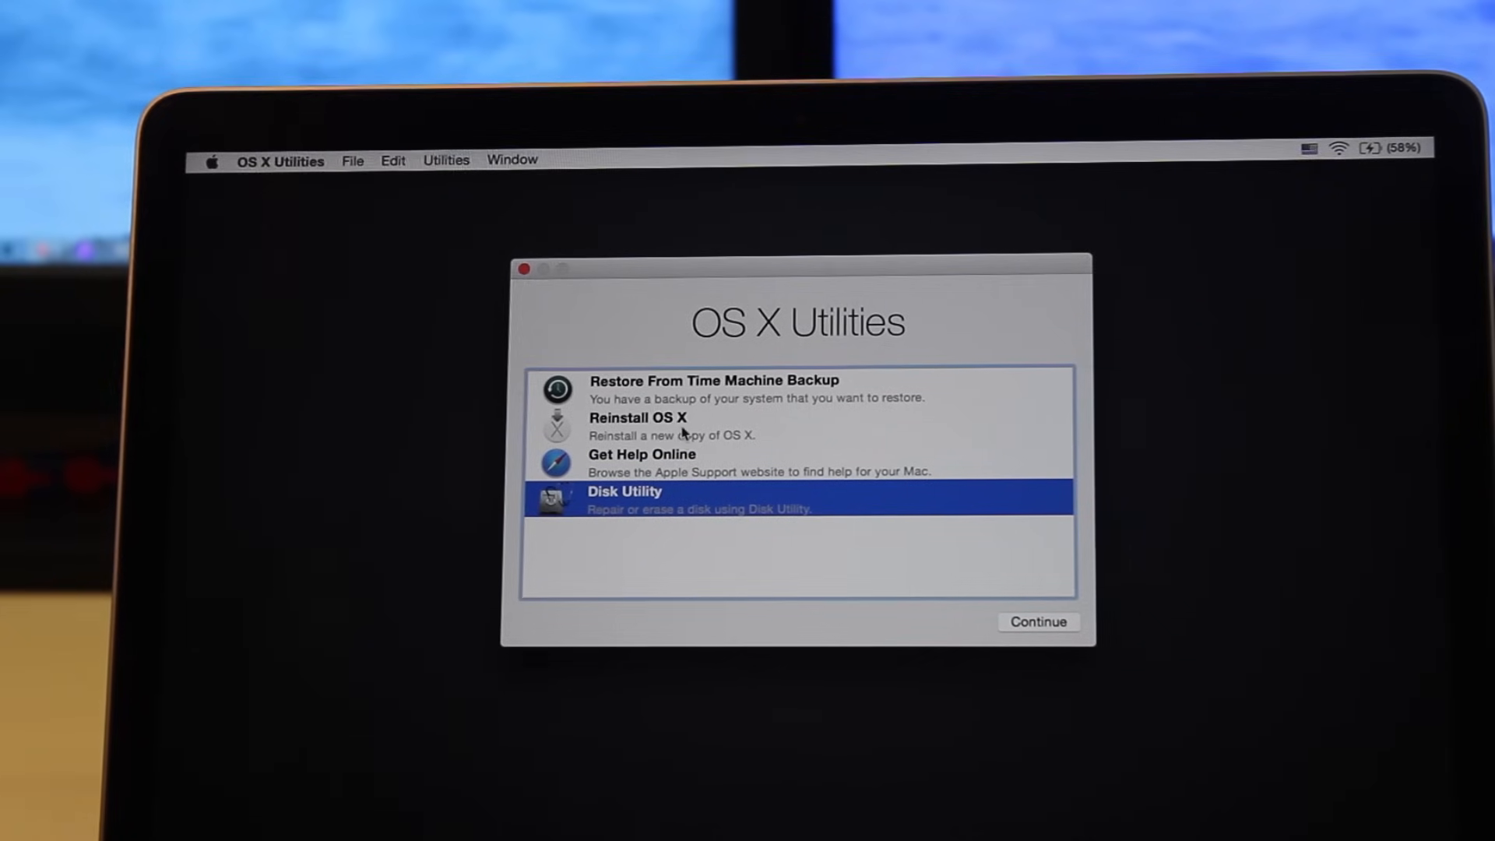
Start Reinstall OS X to bring up the Yosemite installer
{"action": "left_click", "coordinate": [637, 417]}
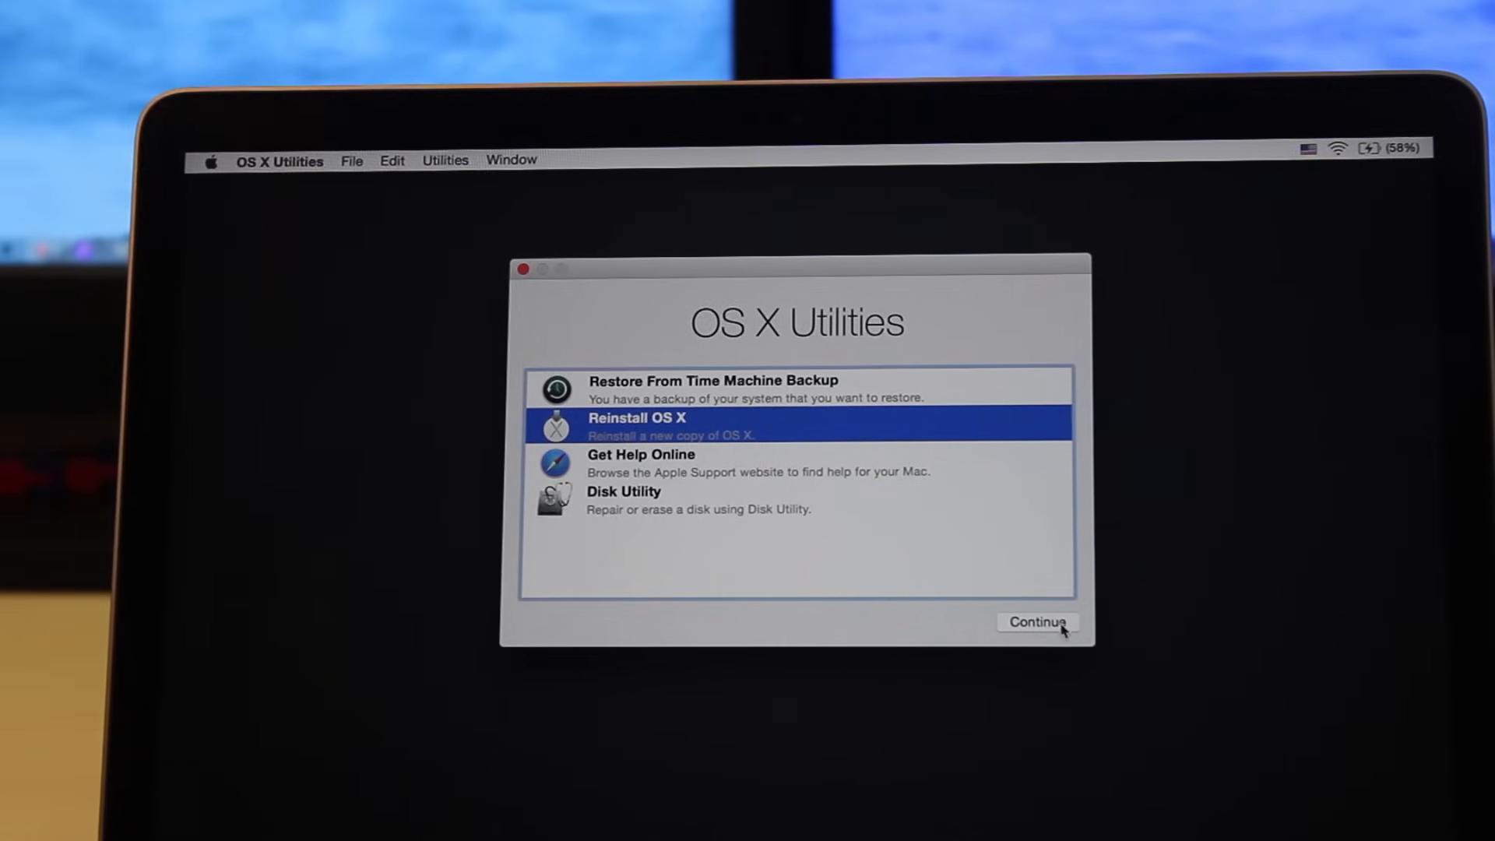
{"action": "left_click", "coordinate": [1038, 622]}
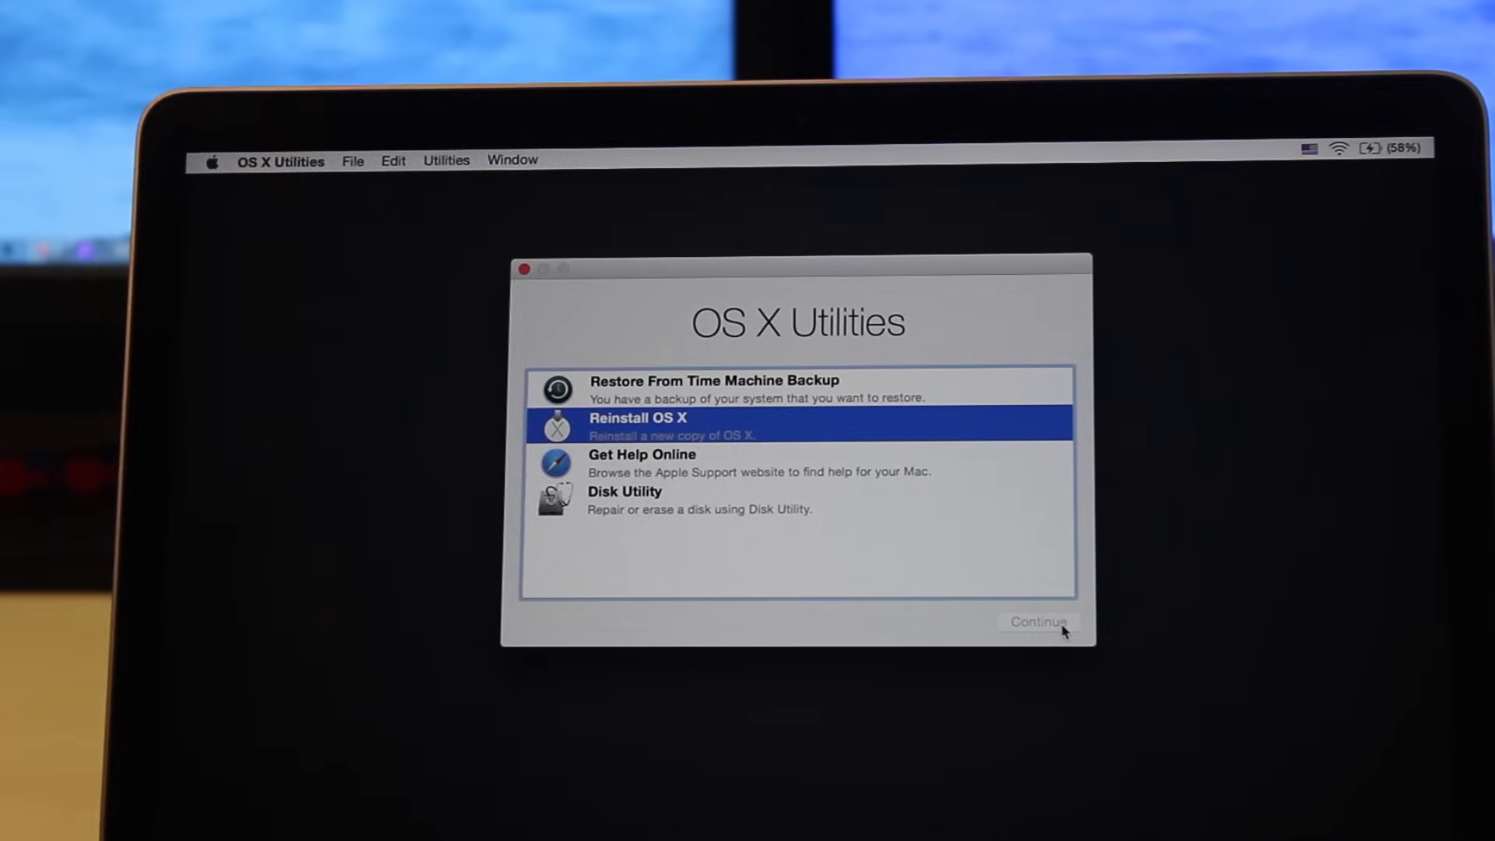
{"action": "left_click", "coordinate": [1037, 621]}
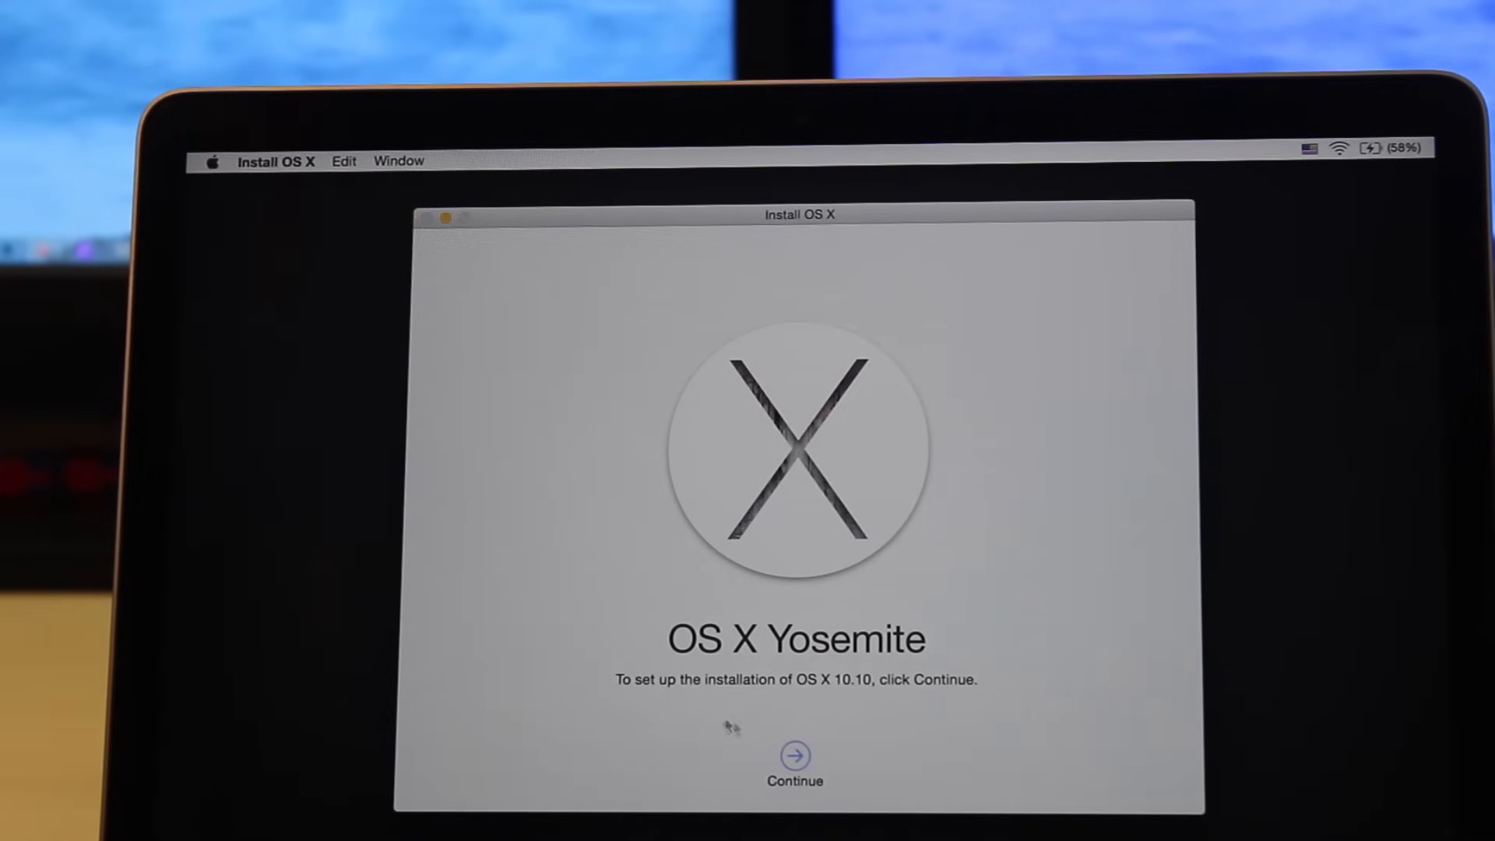
Verify the Mac's eligibility and accept the OS X Yosemite license agreement
{"action": "left_click", "coordinate": [794, 754]}
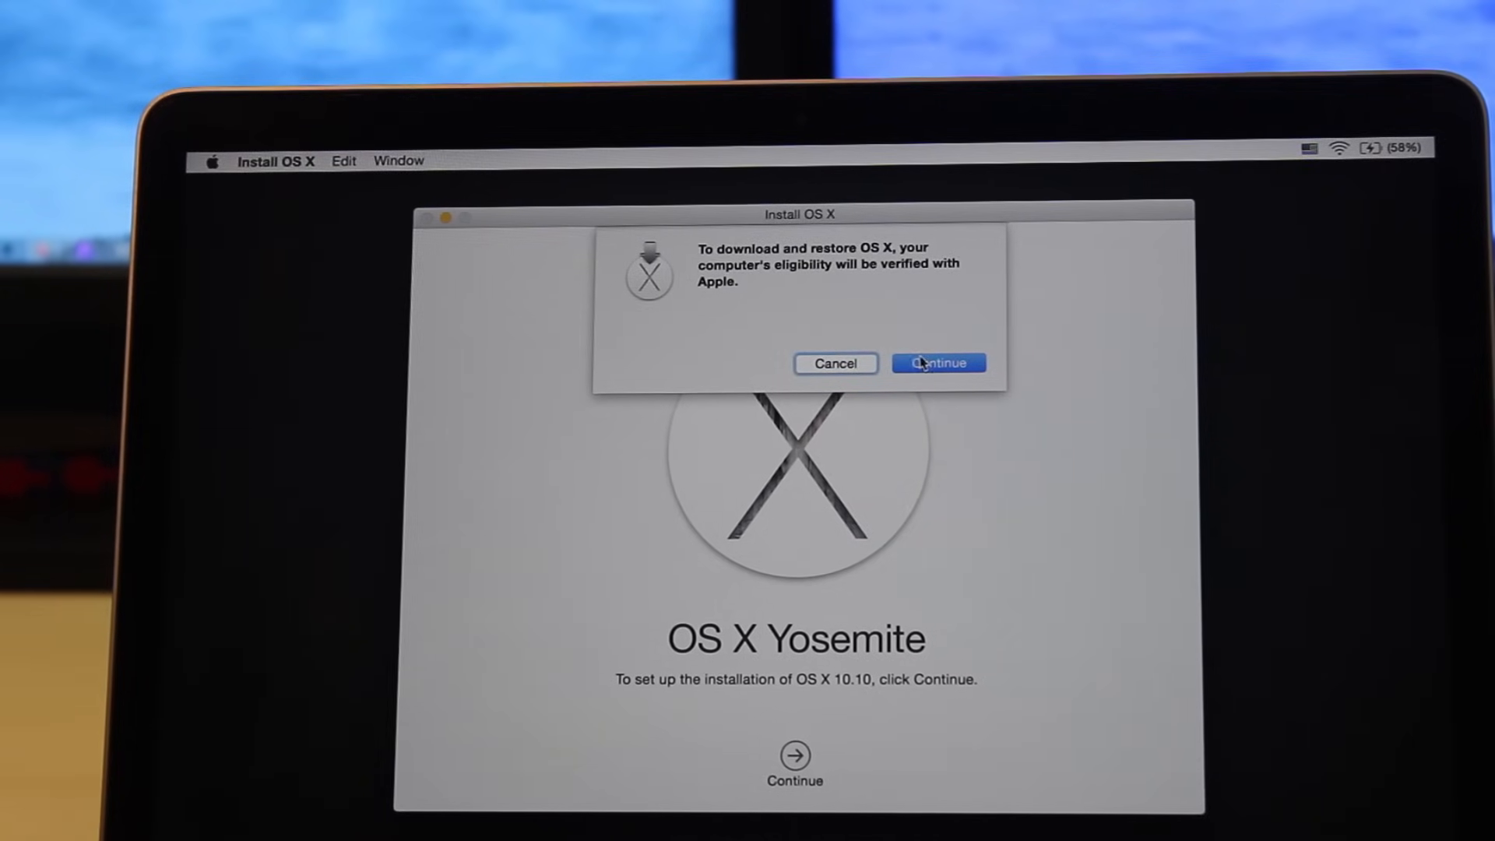
{"action": "left_click", "coordinate": [938, 363]}
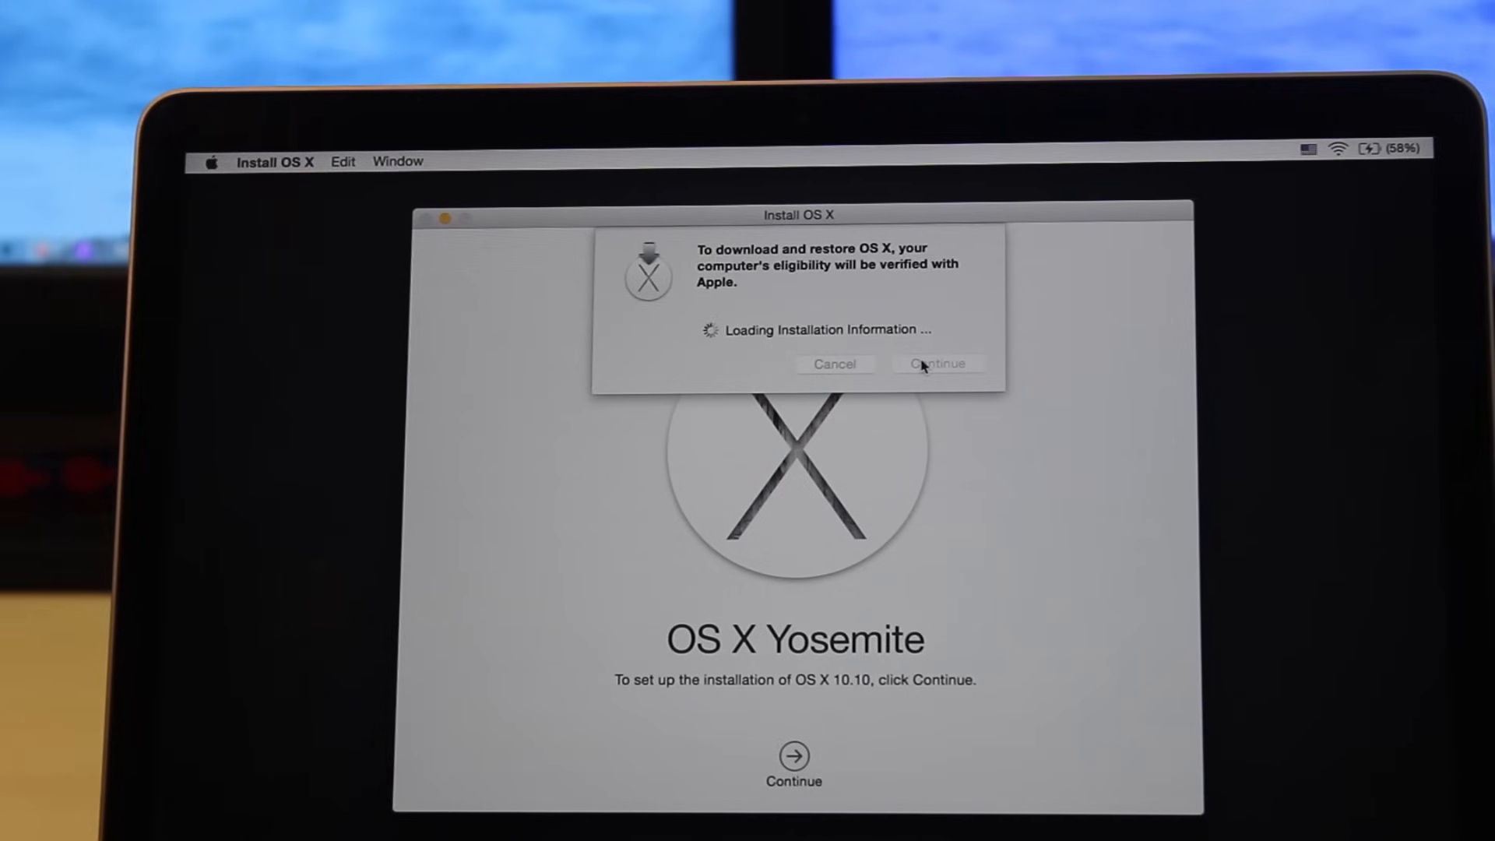
{"action": "left_click", "coordinate": [936, 363]}
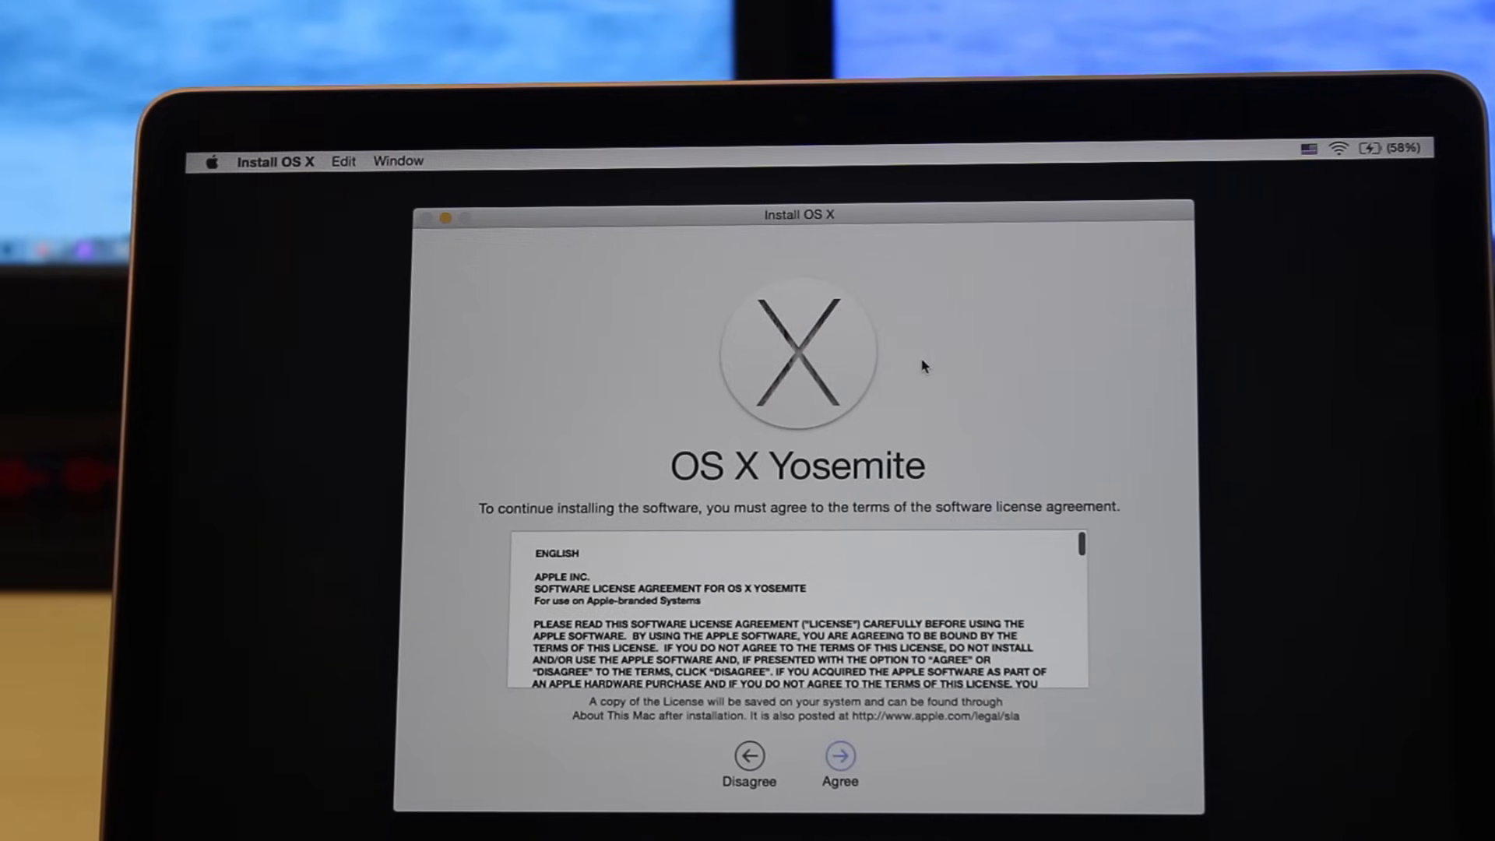
{"action": "left_click", "coordinate": [838, 757]}
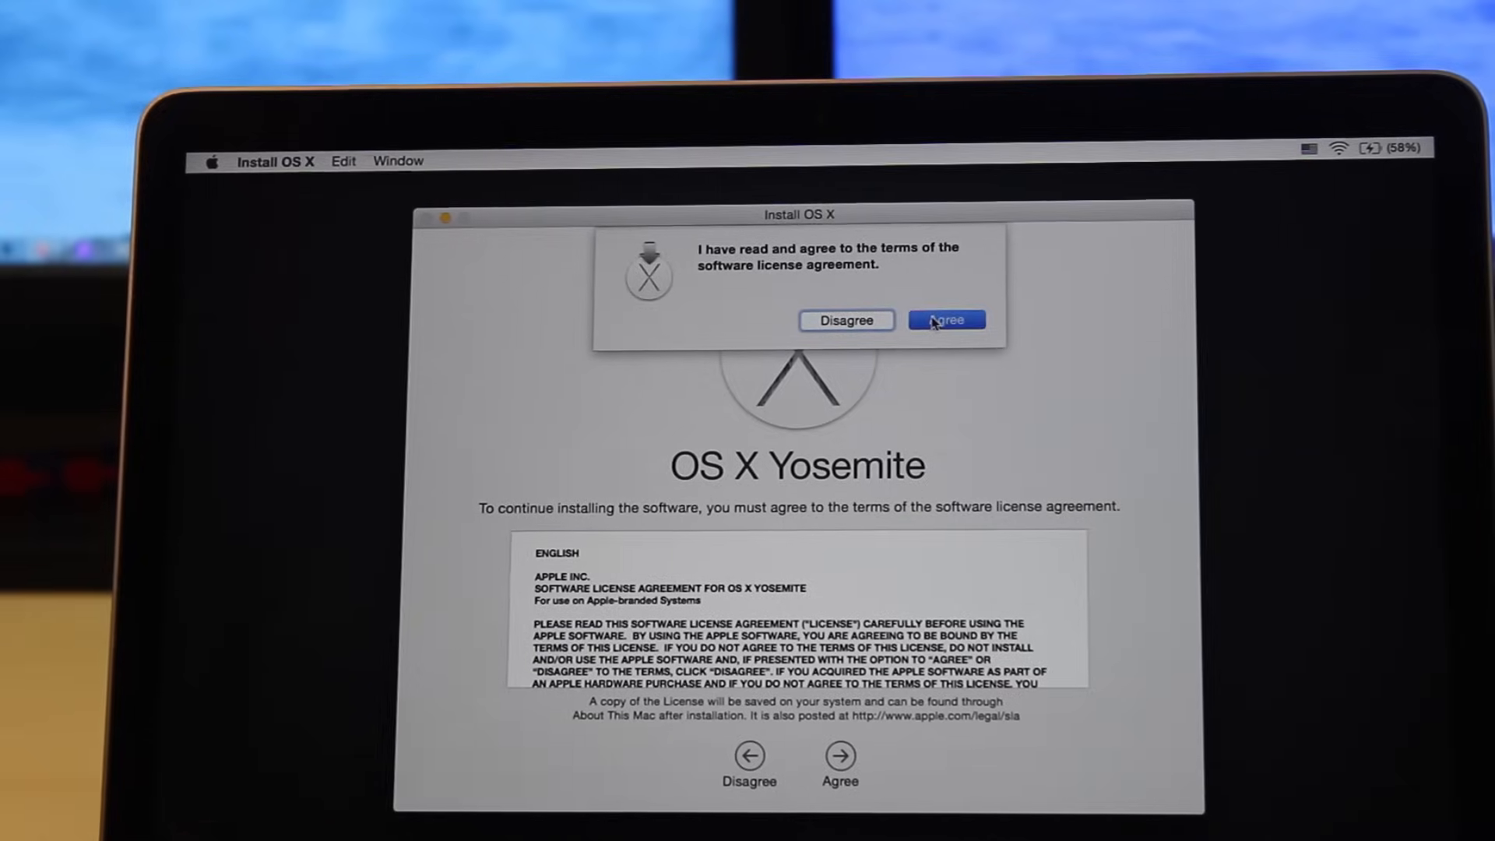
{"action": "left_click", "coordinate": [946, 319]}
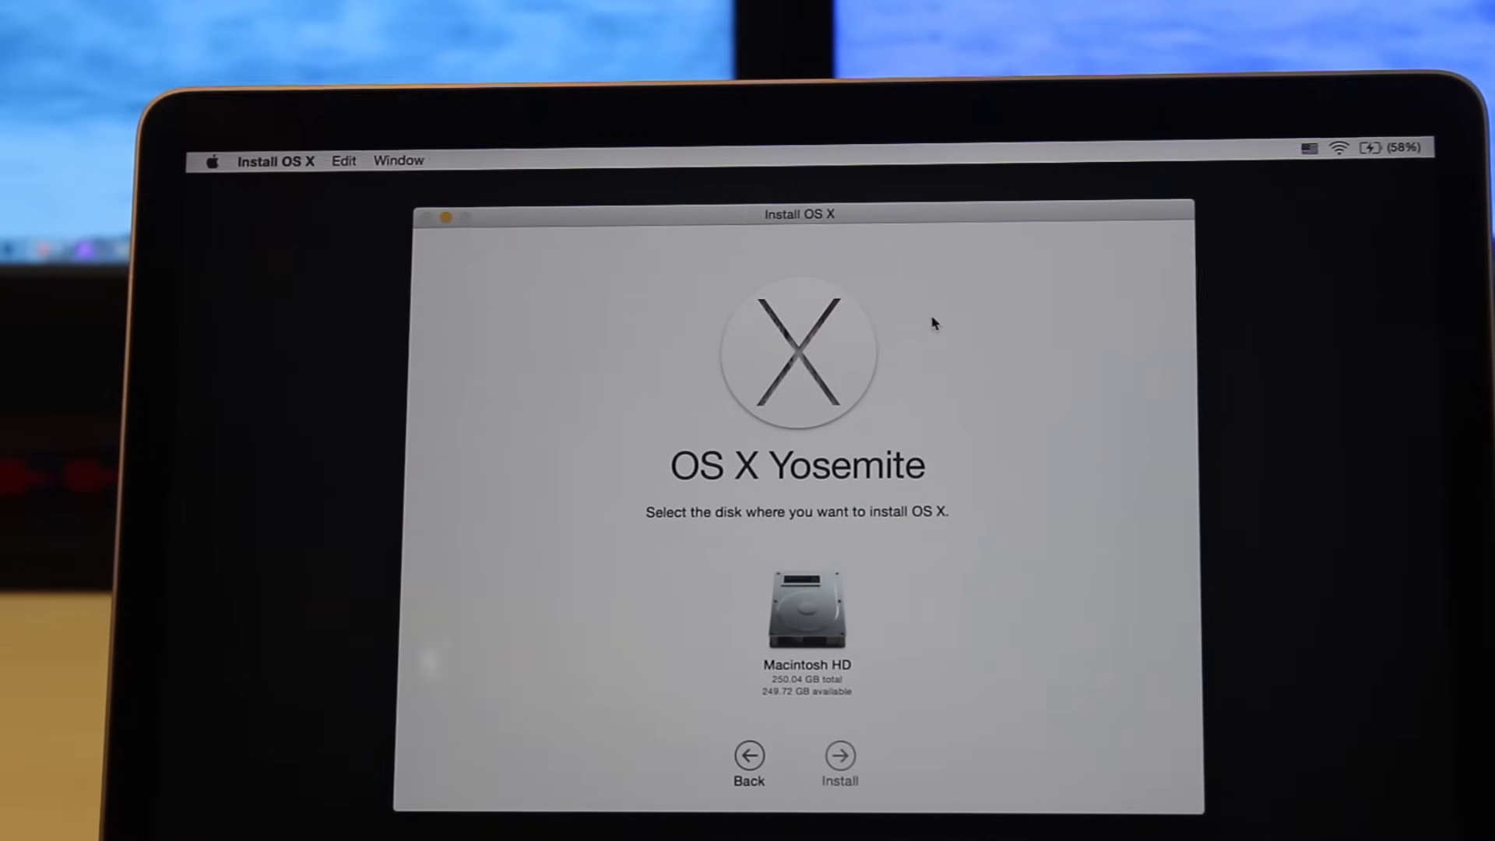
Install OS X Yosemite onto the Macintosh HD disk
{"action": "left_click", "coordinate": [805, 611]}
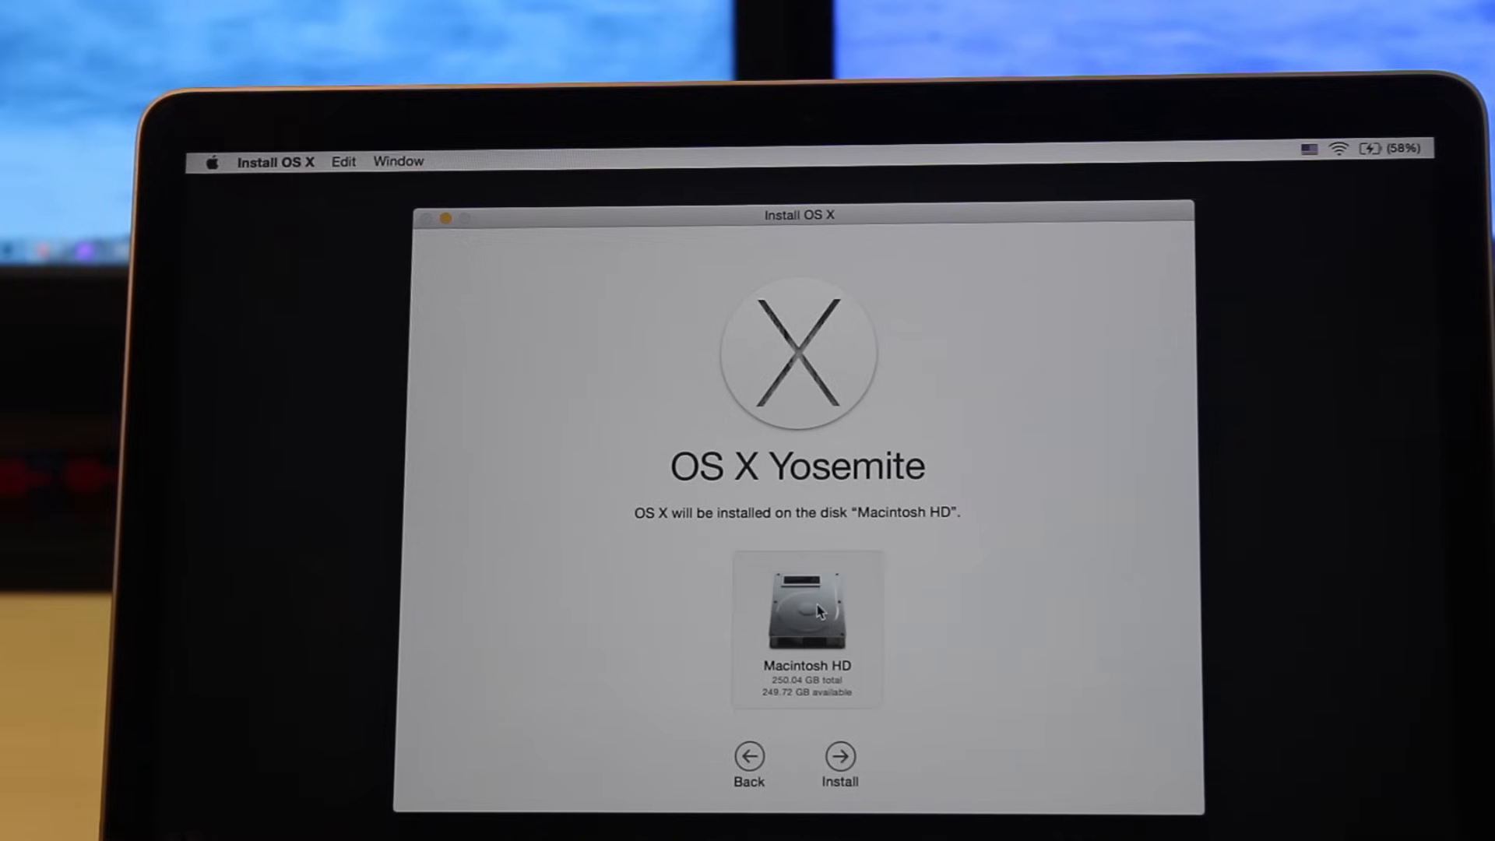
{"action": "mouse_move", "coordinate": [827, 717]}
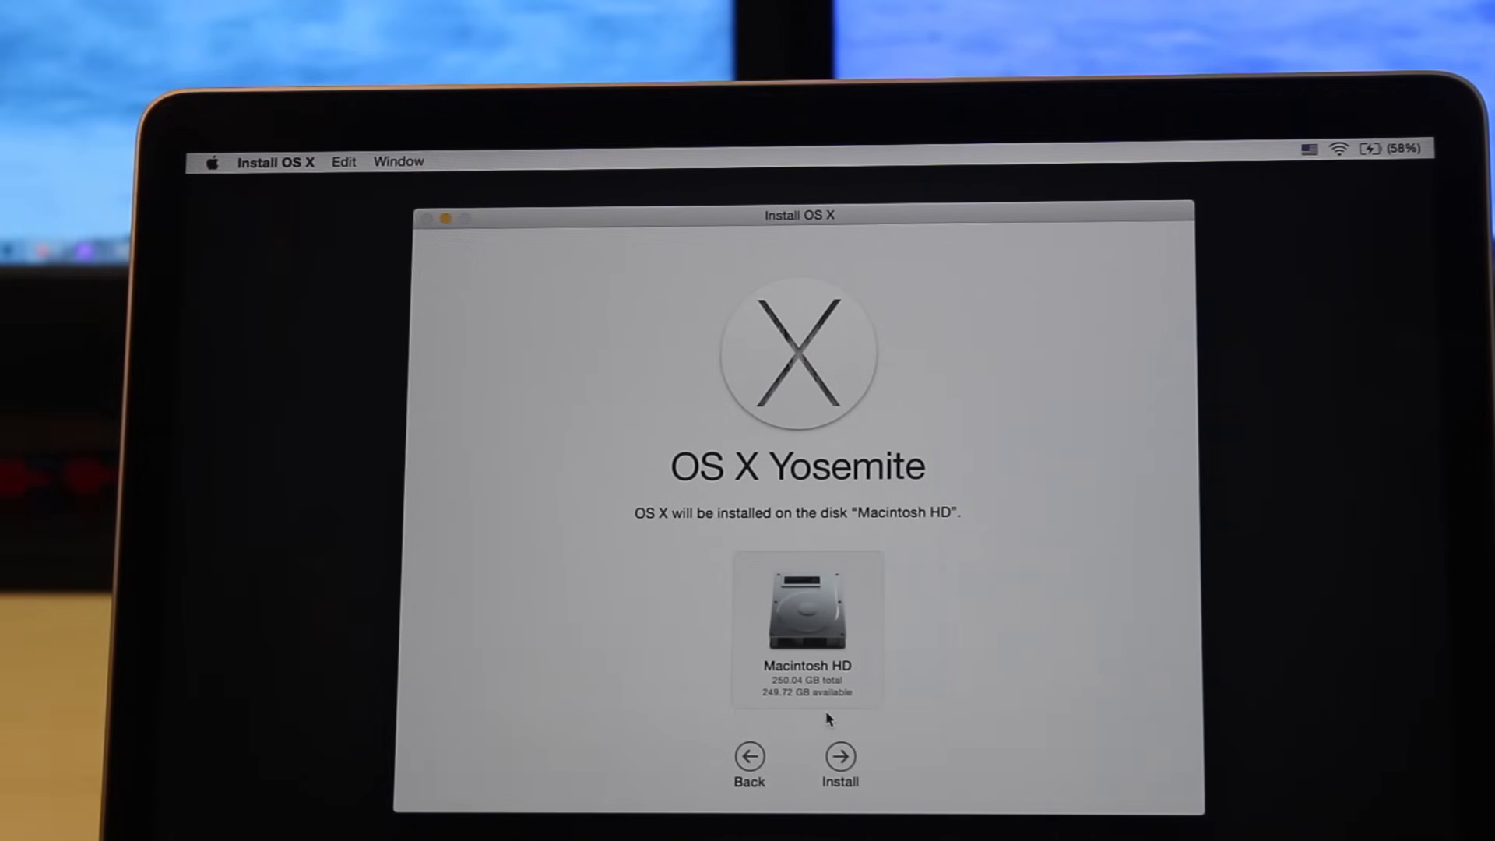
{"action": "left_click", "coordinate": [838, 757]}
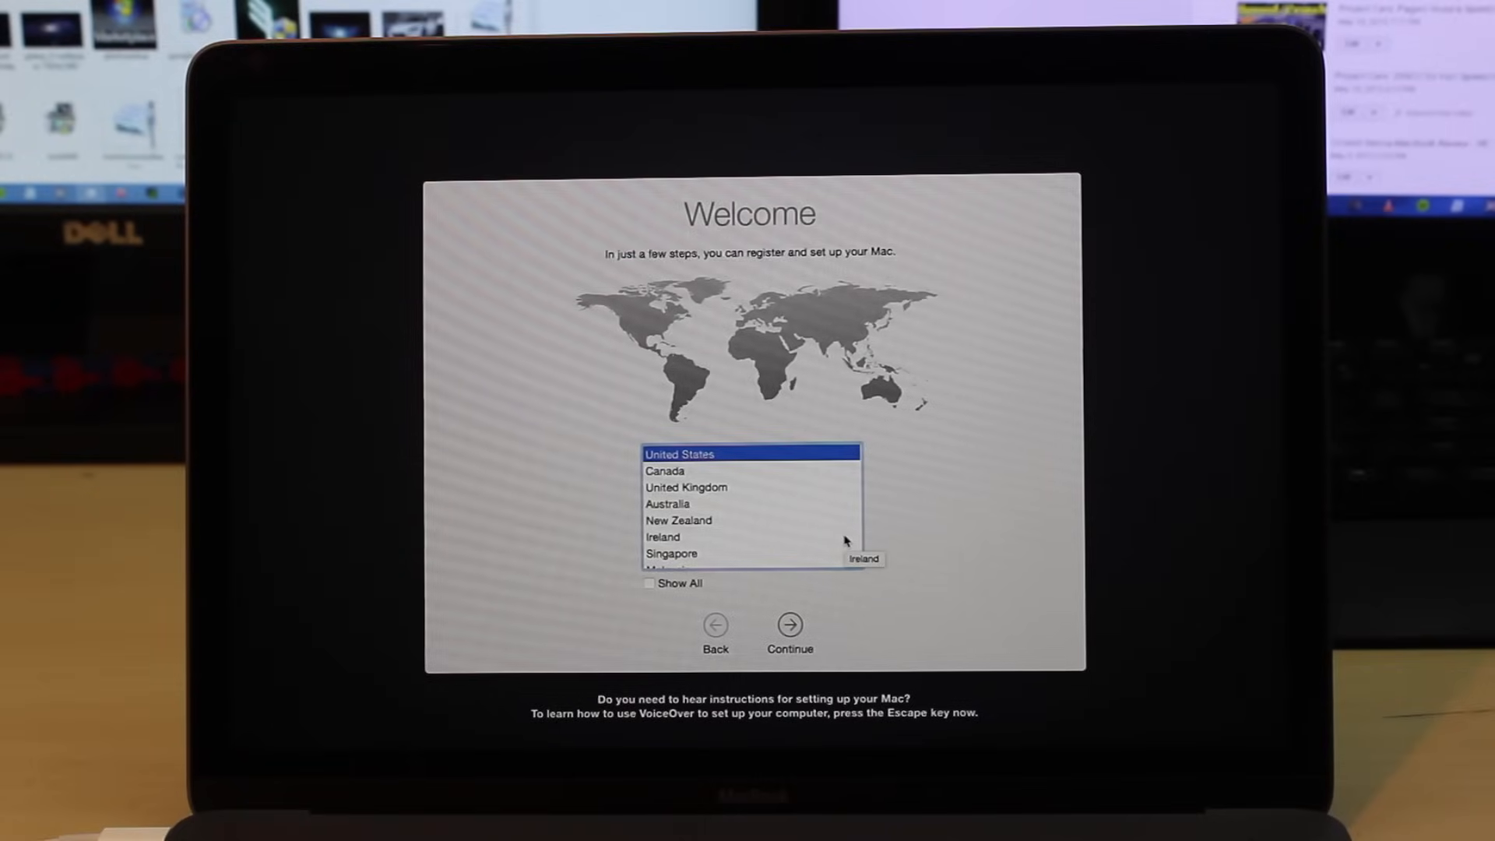
Accept United States and the U.S. keyboard layout in Setup Assistant
{"action": "left_click", "coordinate": [789, 626]}
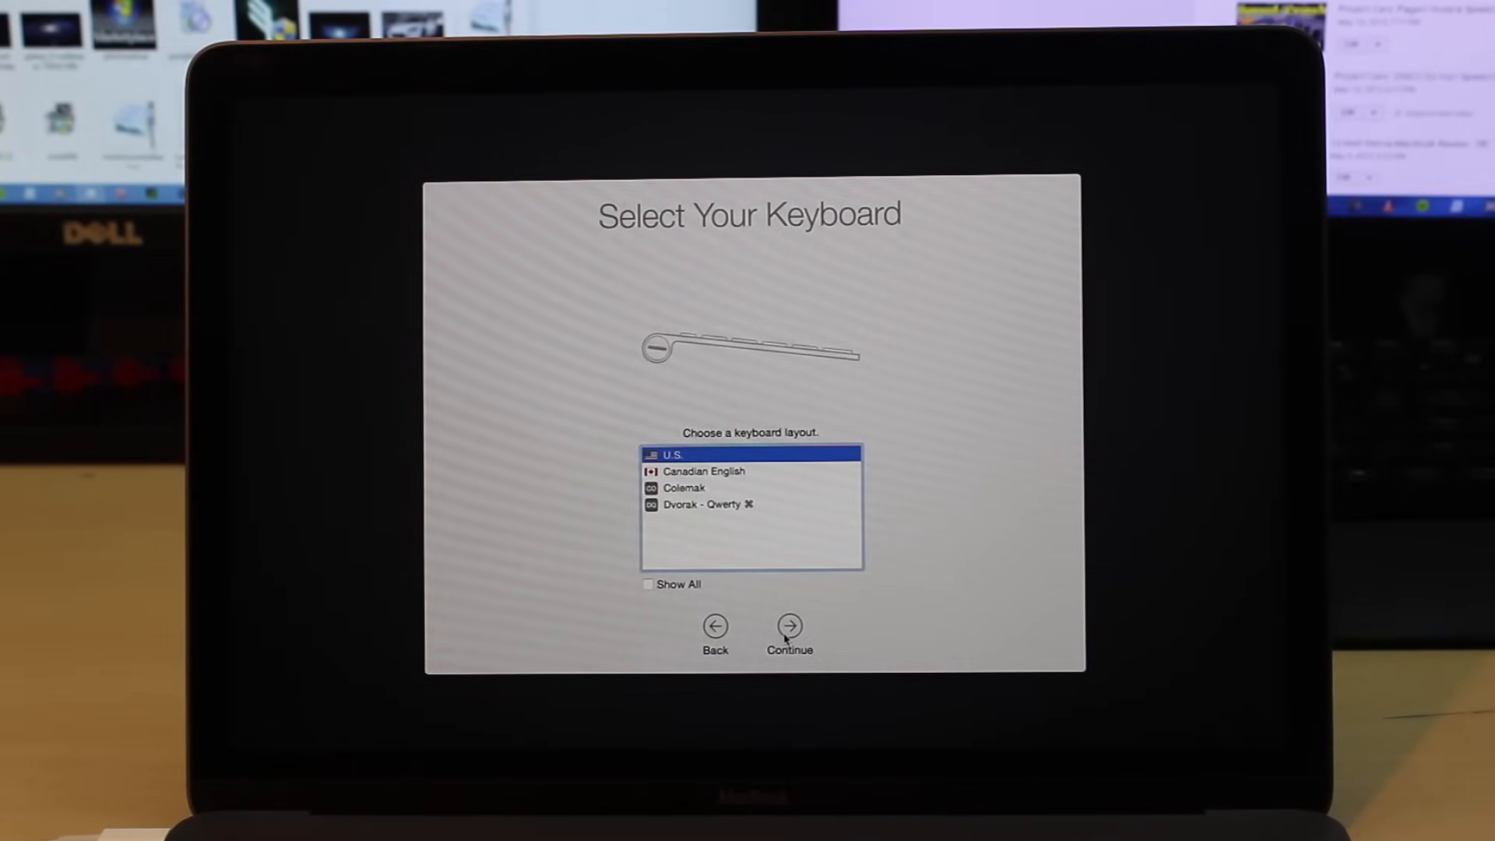
{"action": "left_click", "coordinate": [788, 626]}
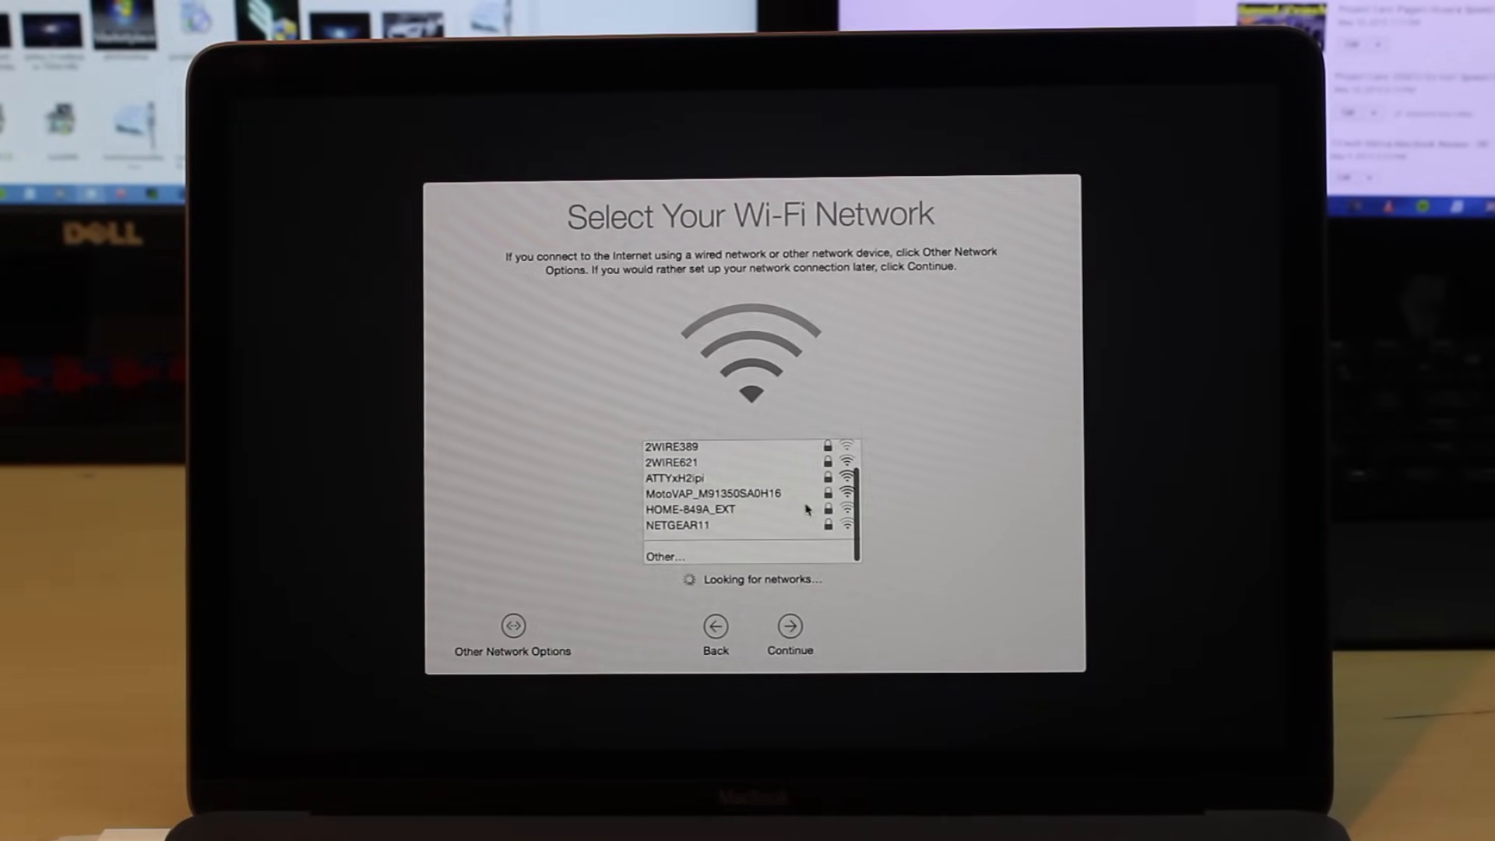